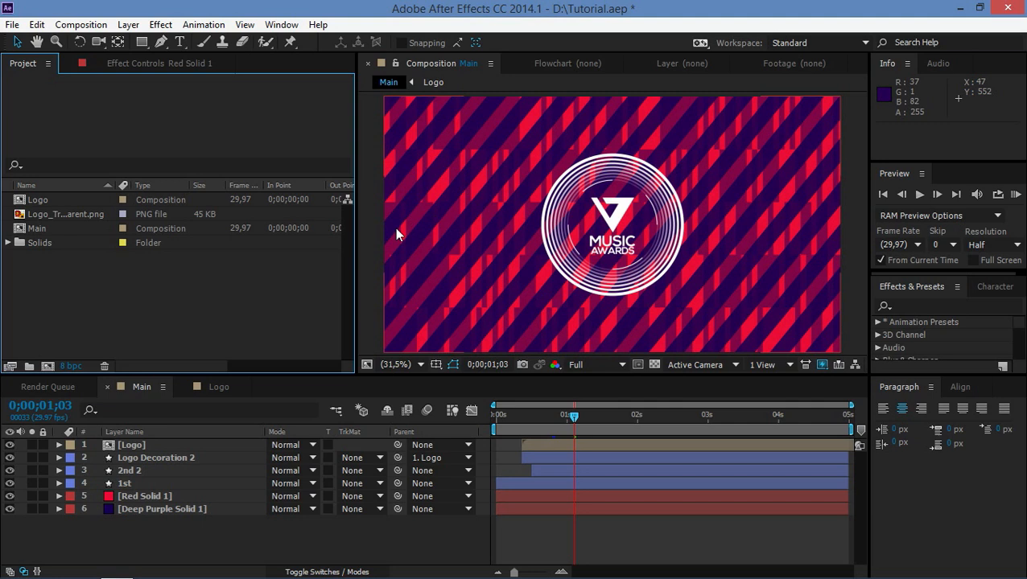
pyautogui.moveTo(396, 234)
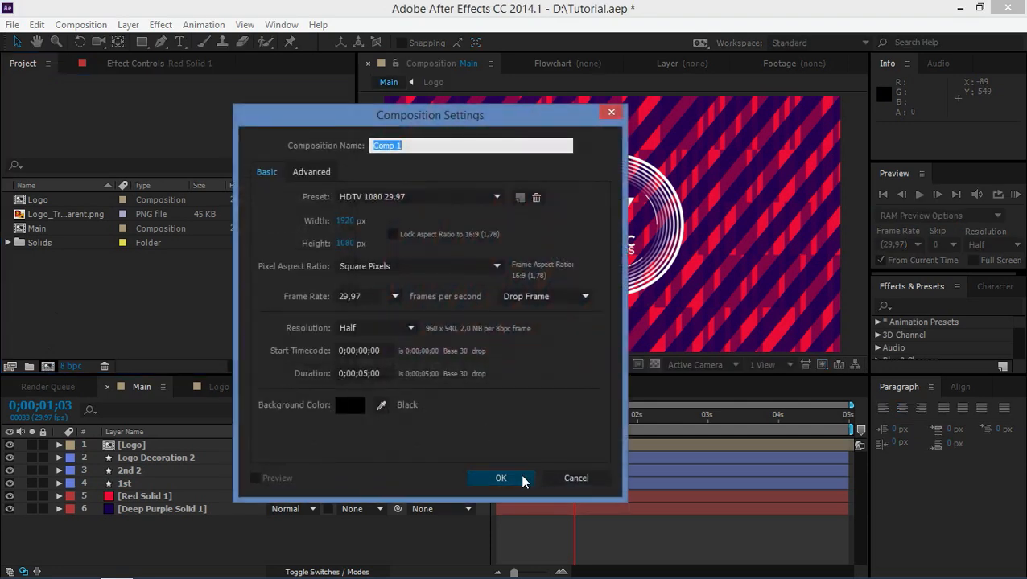
# Create the black comp, draw a centred blue square, and select its Position property
pyautogui.click(500, 478)
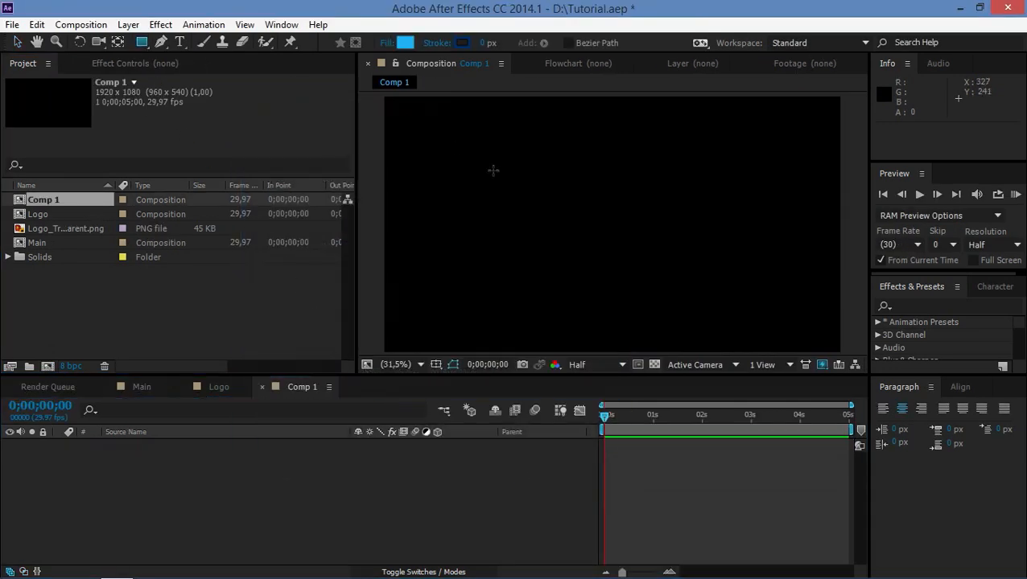
pyautogui.moveTo(571, 194); pyautogui.dragTo(651, 271)
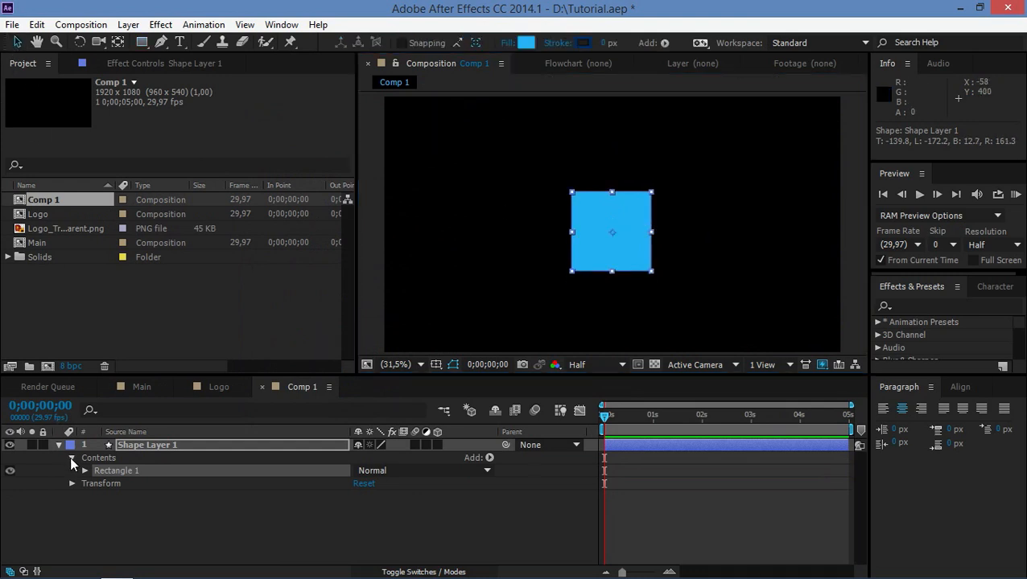
pyautogui.click(72, 457)
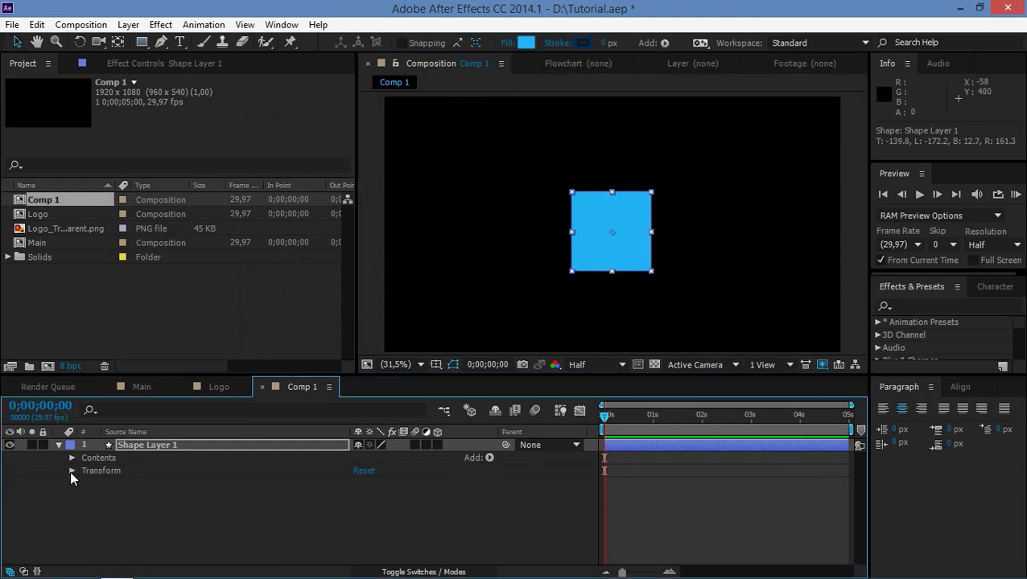
pyautogui.click(72, 471)
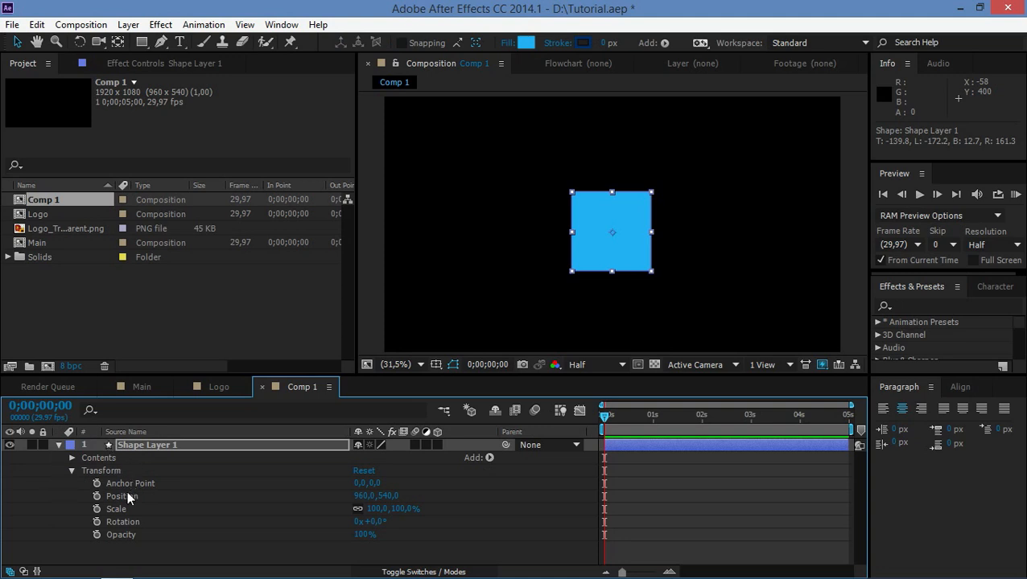
pyautogui.click(122, 496)
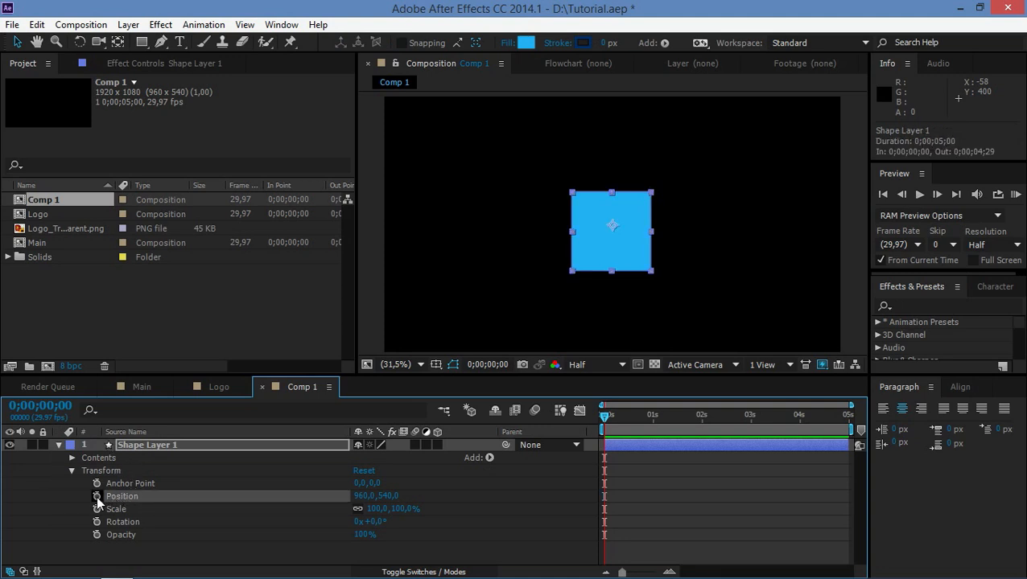
# Add a wiggle(5,25) expression to the blue square's Position
pyautogui.click(96, 496)
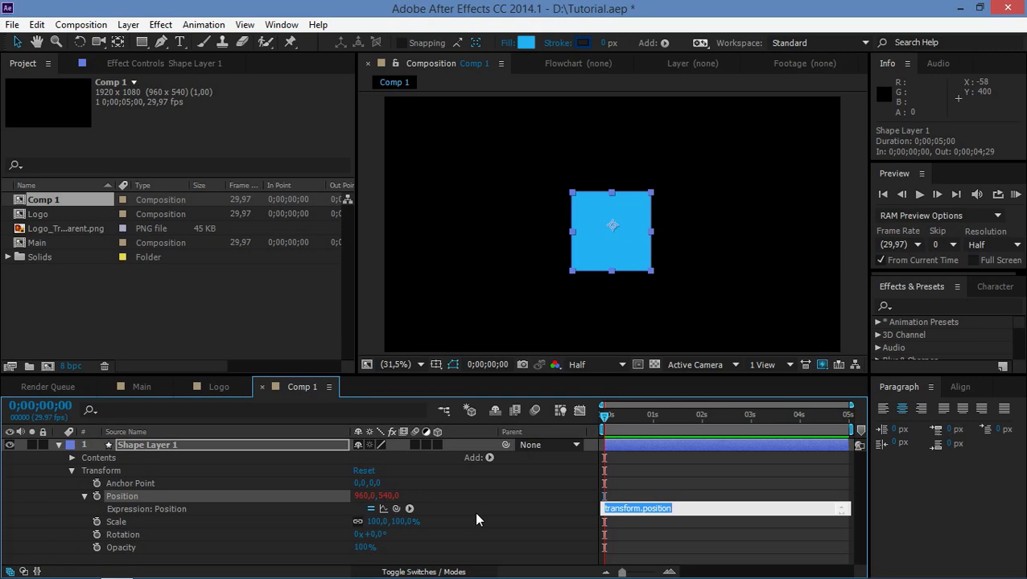
pyautogui.write('wiggle(')
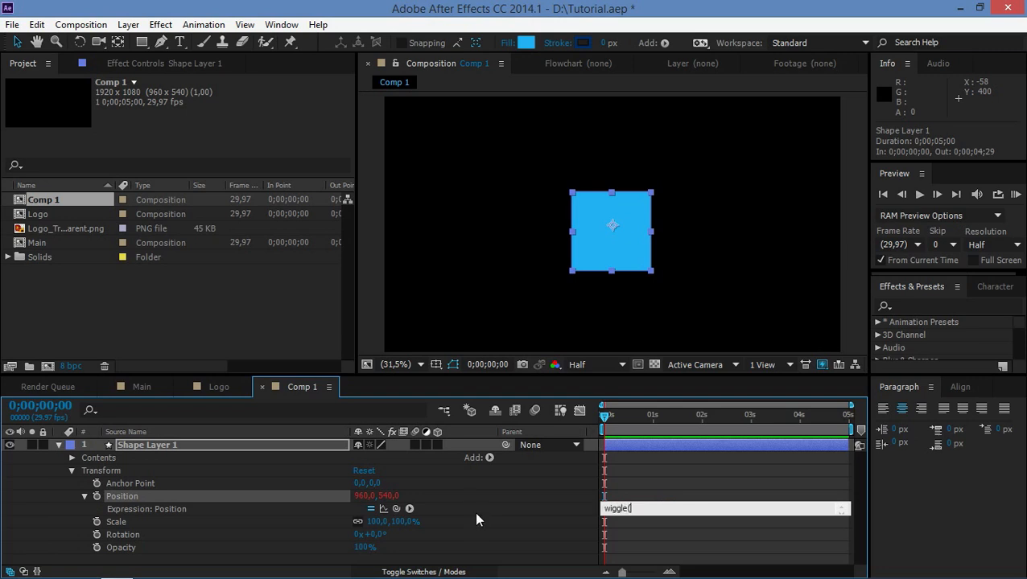
pyautogui.write('5,25')
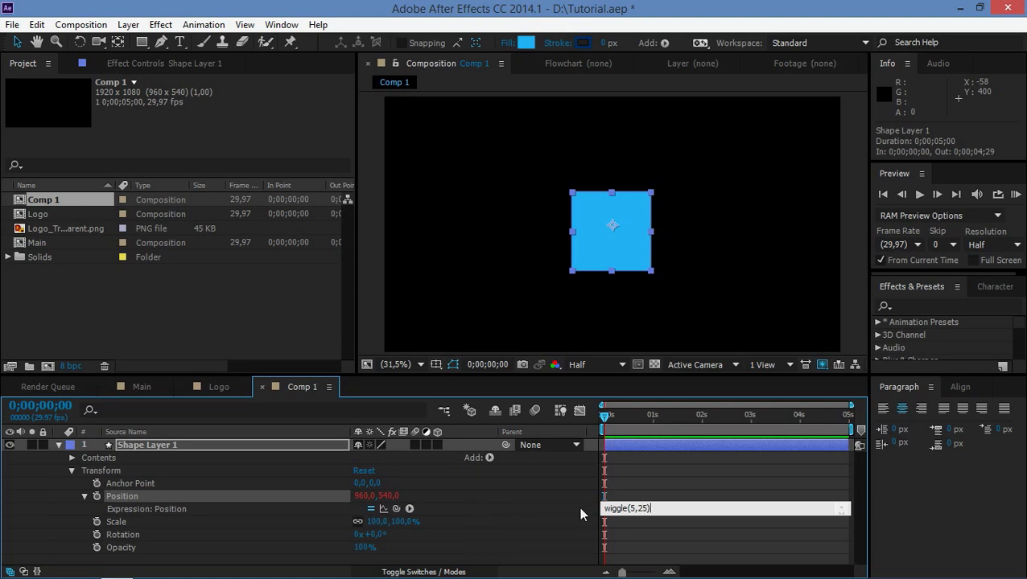
pyautogui.click(1014, 193)
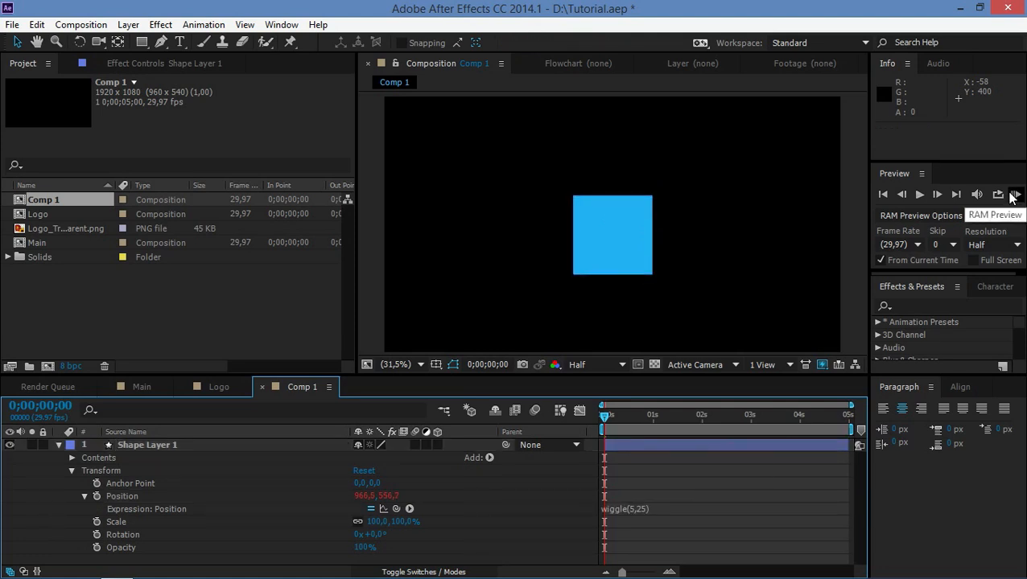
# RAM-preview the wiggling square, then weaken the expression to wiggle(5,5)
pyautogui.click(1014, 194)
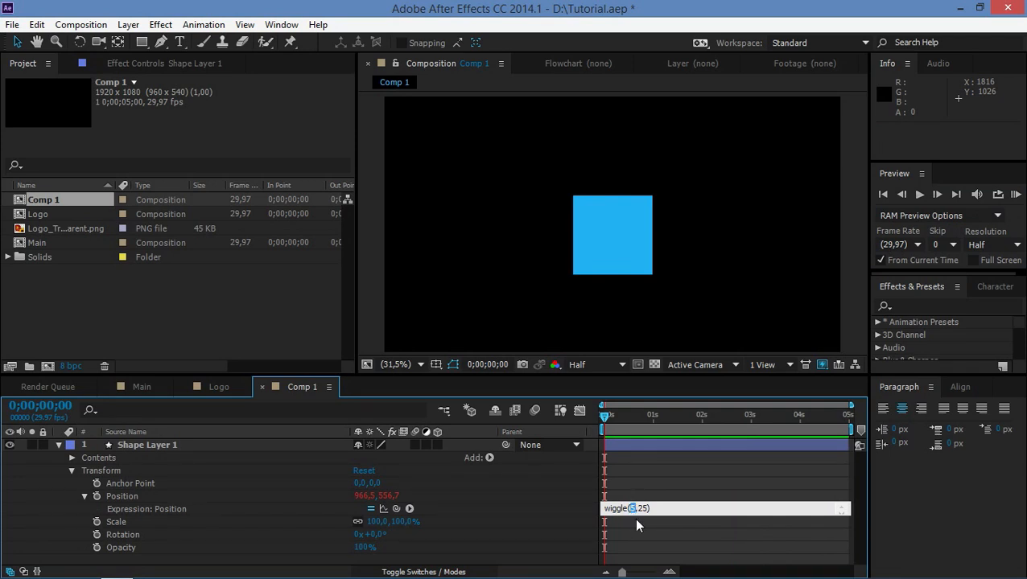
pyautogui.moveTo(639, 402)
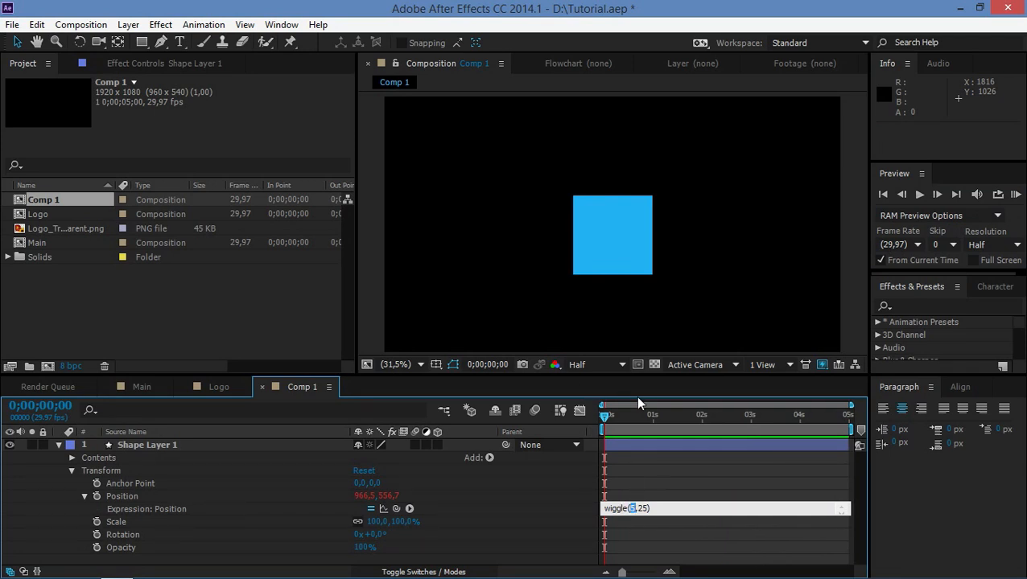
pyautogui.moveTo(546, 220)
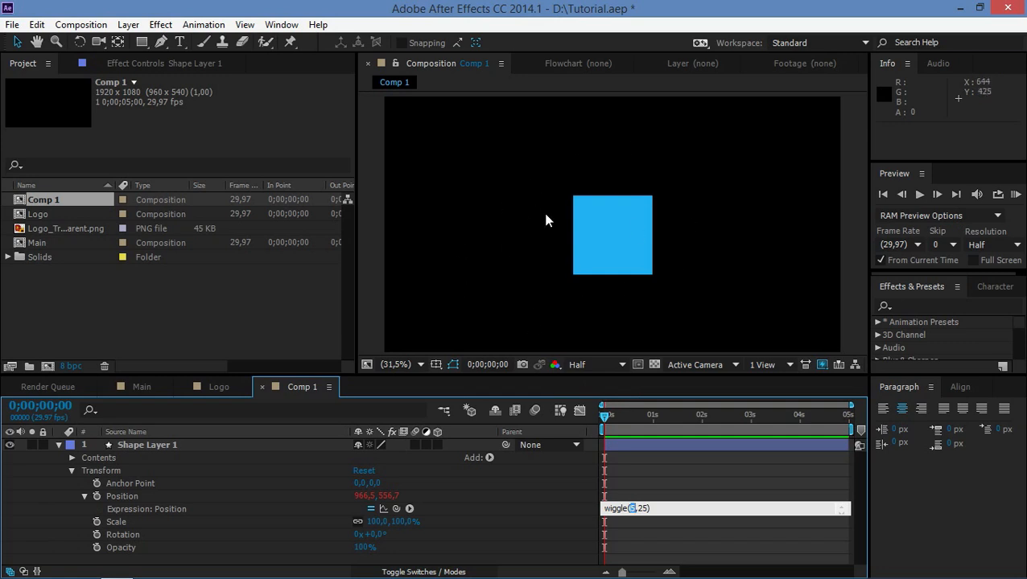
pyautogui.moveTo(486, 236)
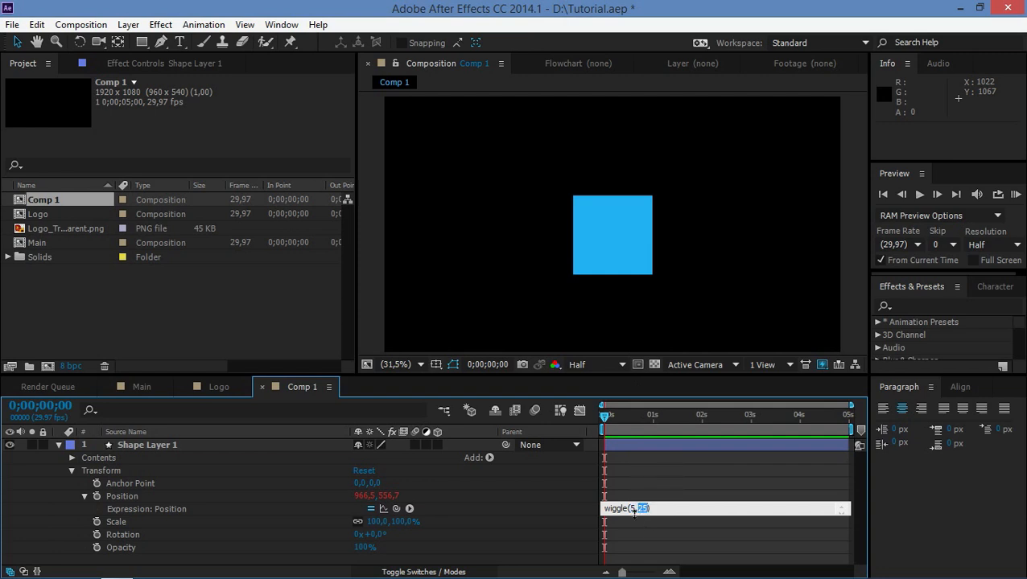
pyautogui.moveTo(672, 481)
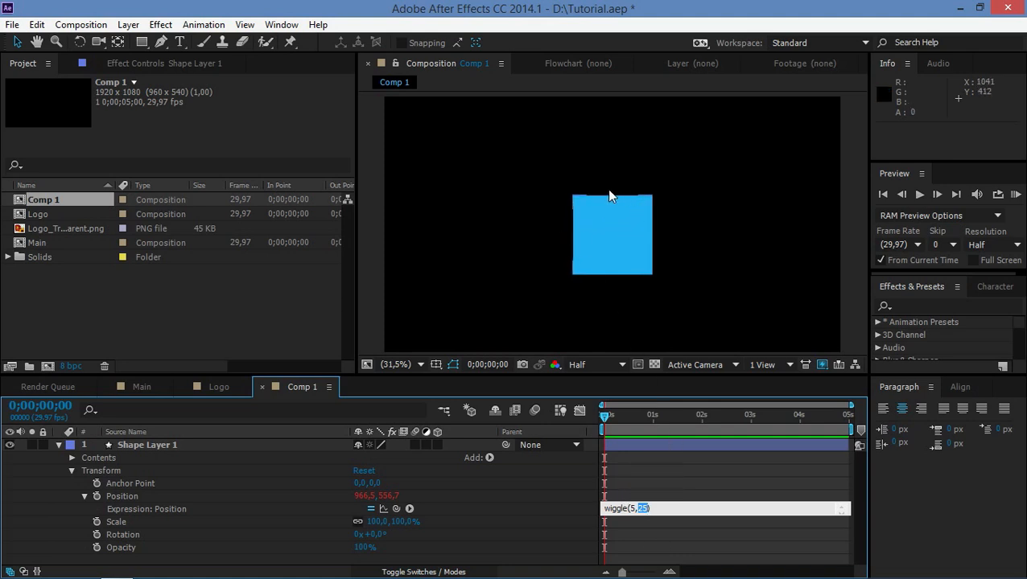
pyautogui.moveTo(581, 259)
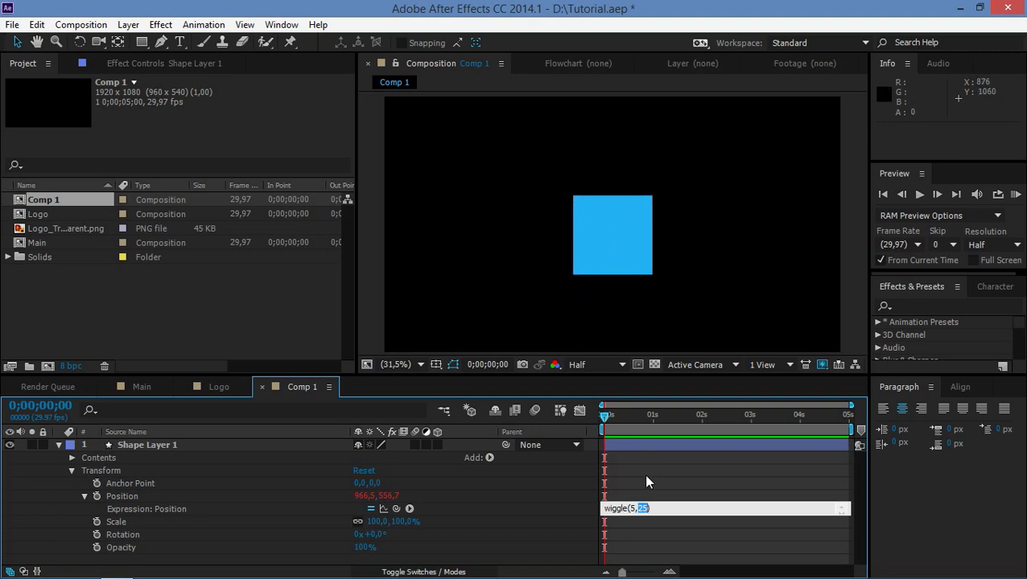
pyautogui.write('50')
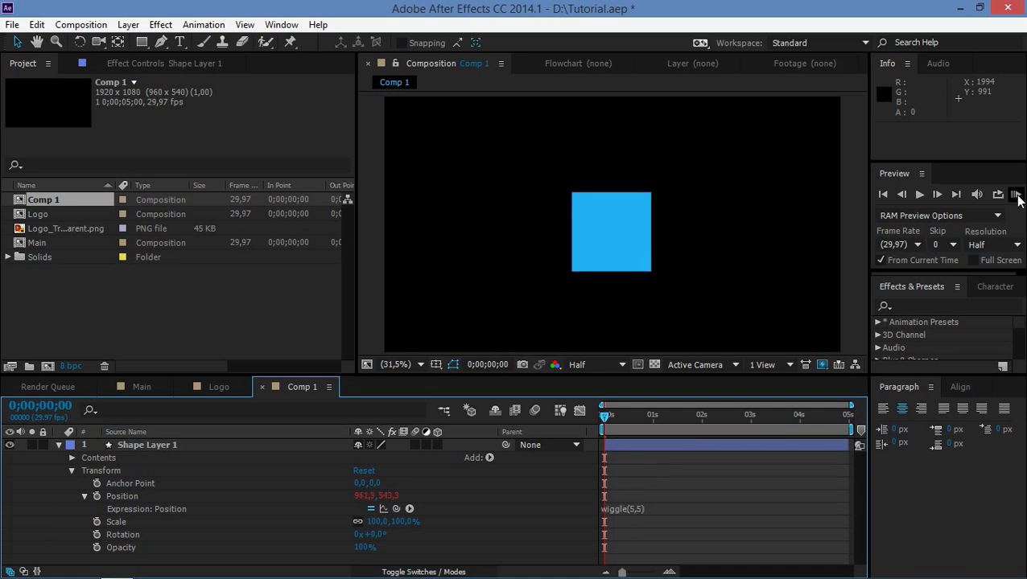
# Add a Position keyframe at 2 seconds, curve the motion path, and scrub through it
pyautogui.click(1016, 193)
pyautogui.write('2')
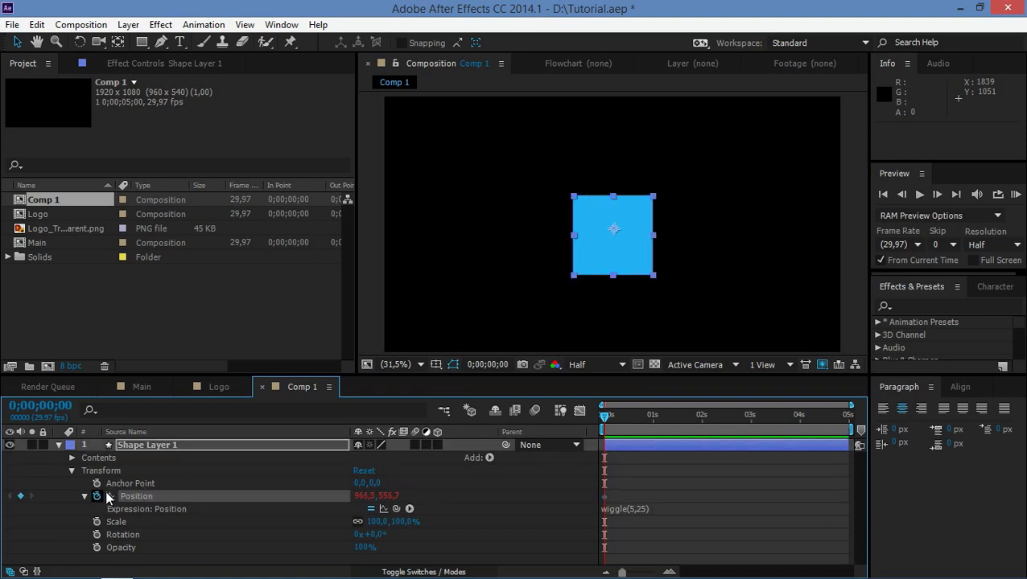
pyautogui.moveTo(613, 234); pyautogui.dragTo(466, 284)
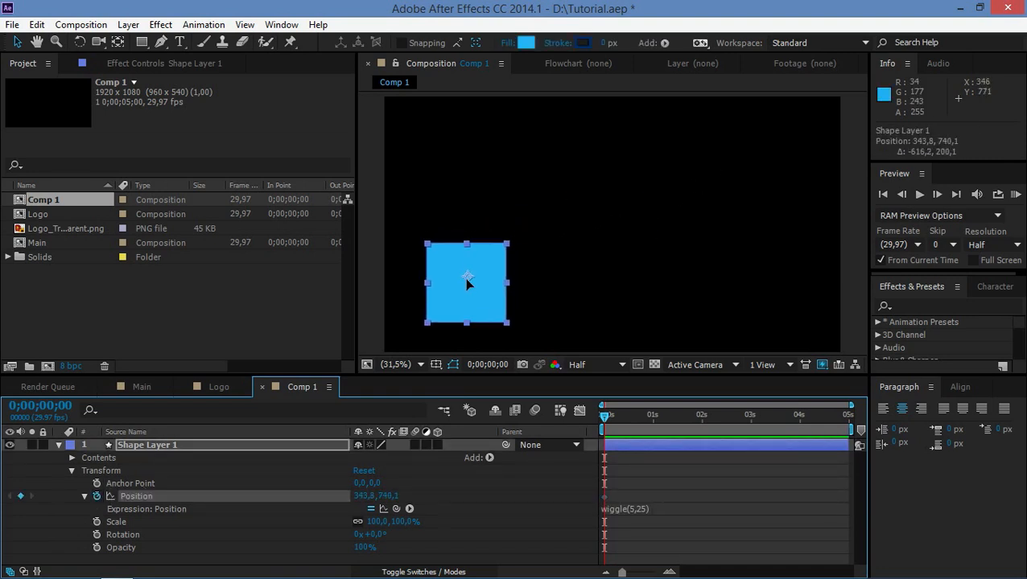
pyautogui.click(821, 415)
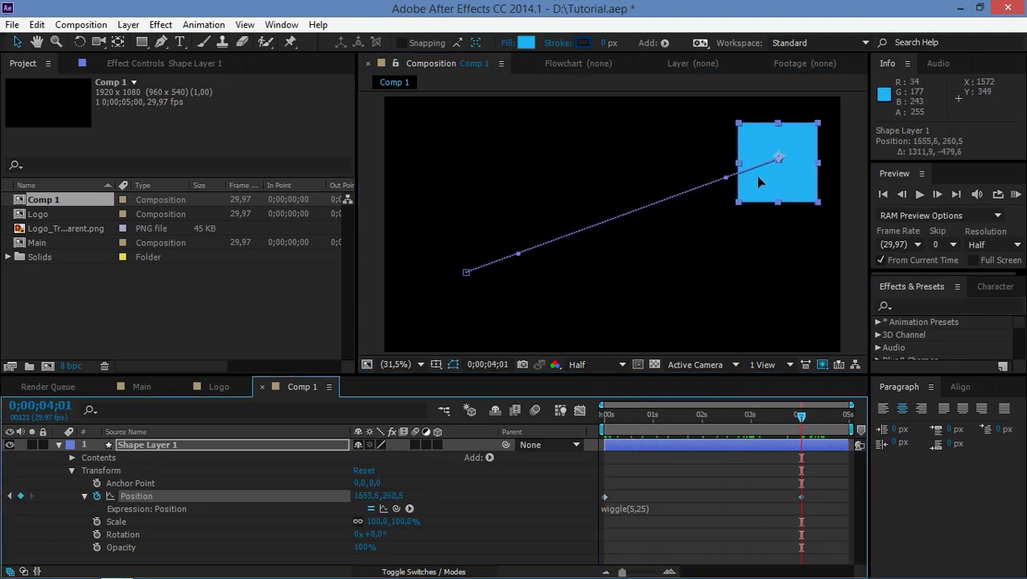
pyautogui.click(706, 414)
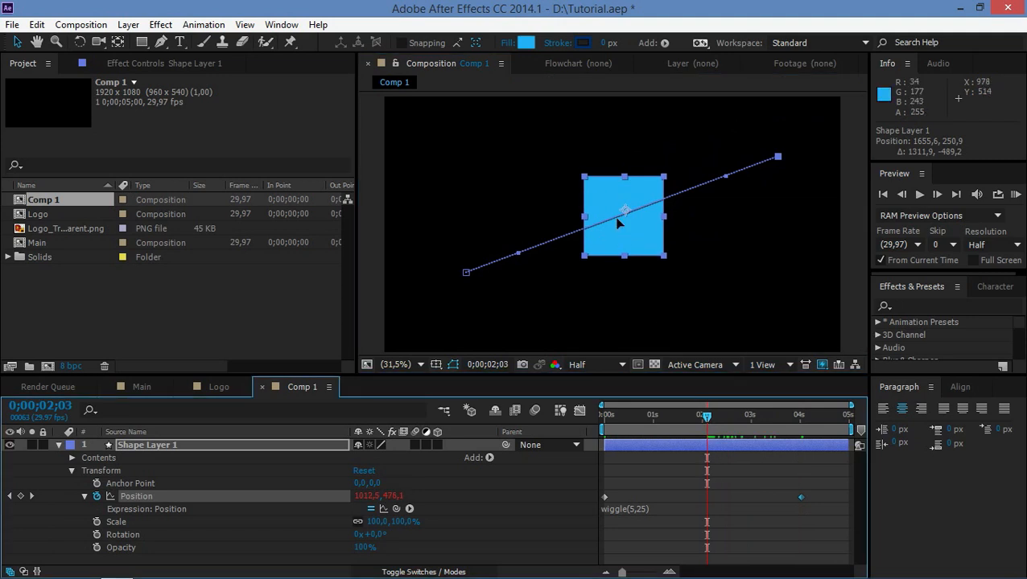
pyautogui.moveTo(623, 217); pyautogui.dragTo(690, 282)
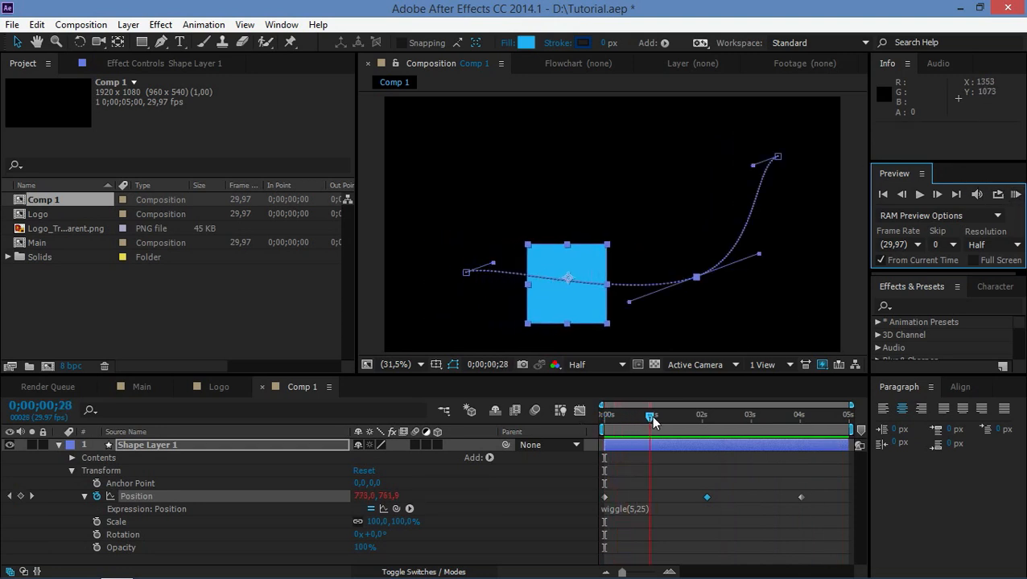
pyautogui.moveTo(650, 417); pyautogui.dragTo(748, 417)
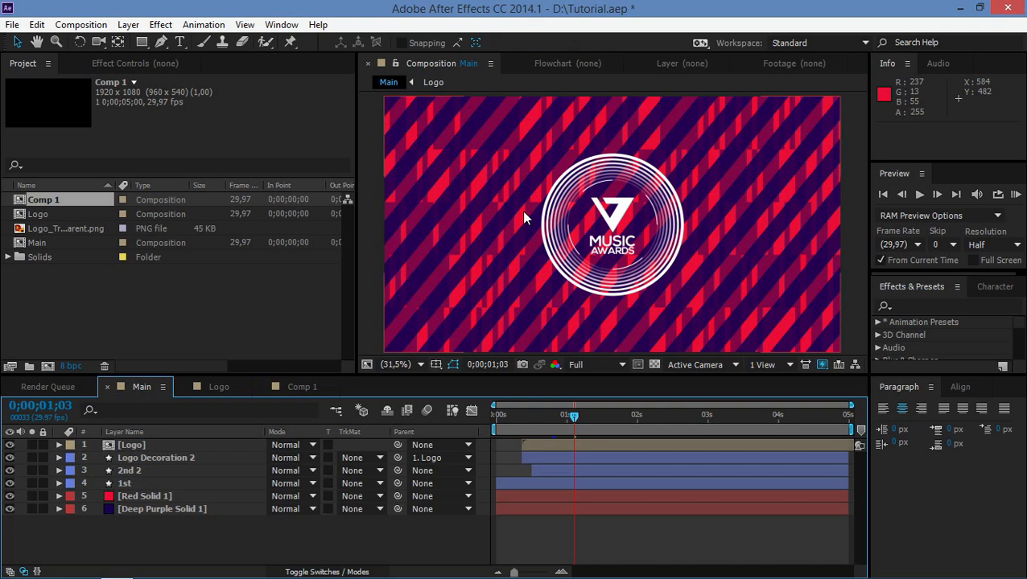
pyautogui.moveTo(495, 234)
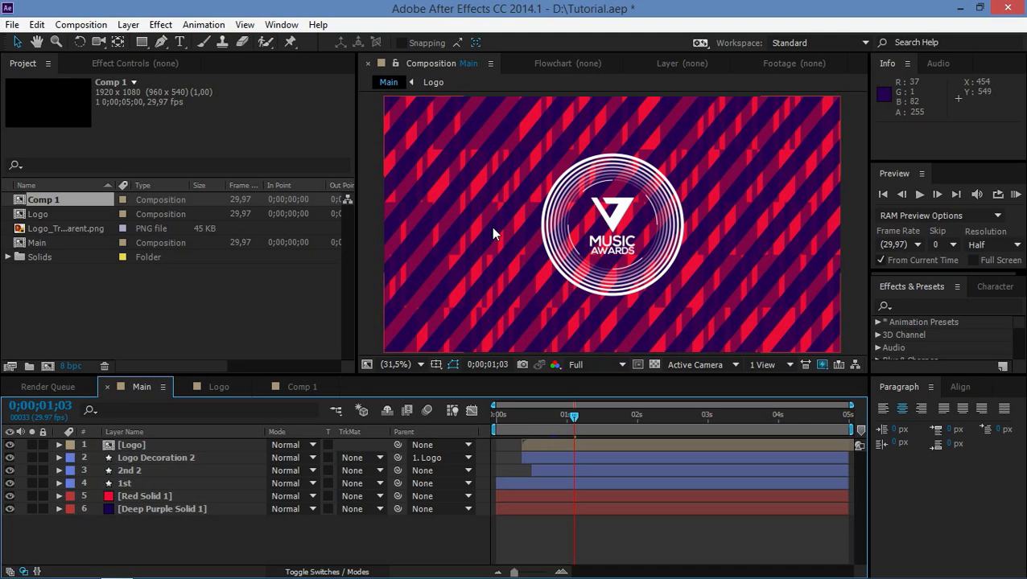
# Expand Red Solid 1 in the Main comp to show its Block Dissolve effect
pyautogui.click(59, 496)
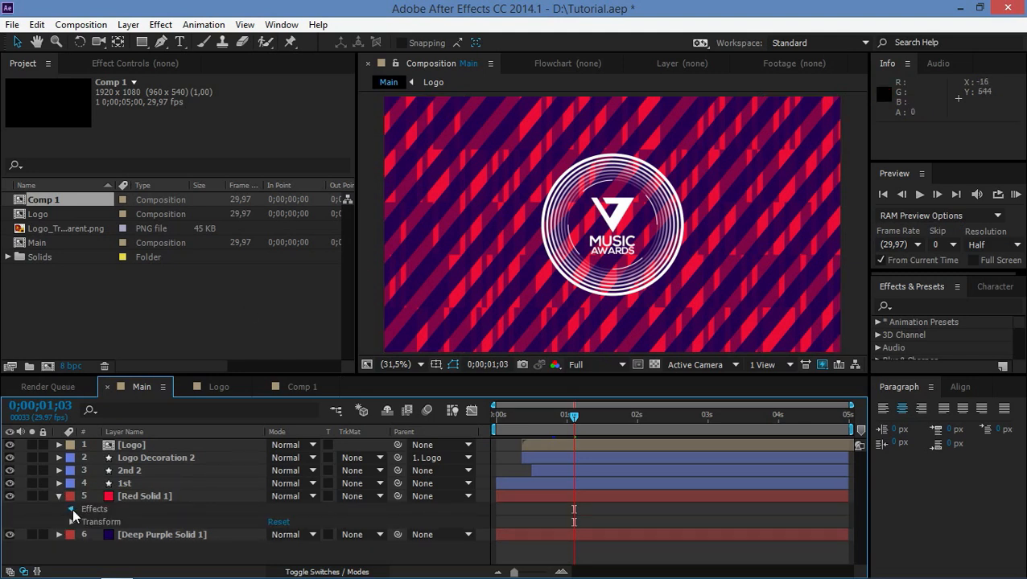
pyautogui.click(71, 509)
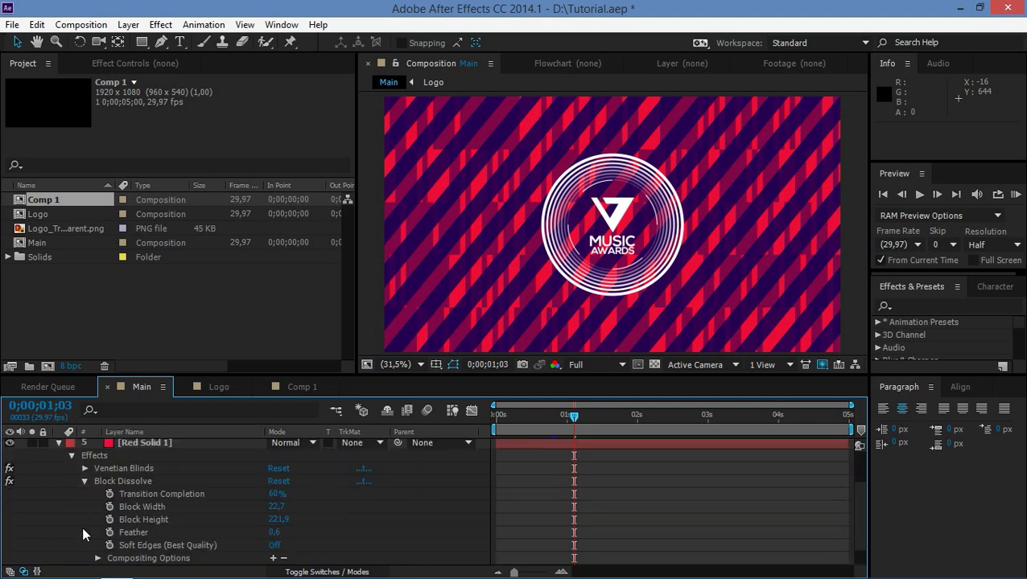
pyautogui.moveTo(163, 513)
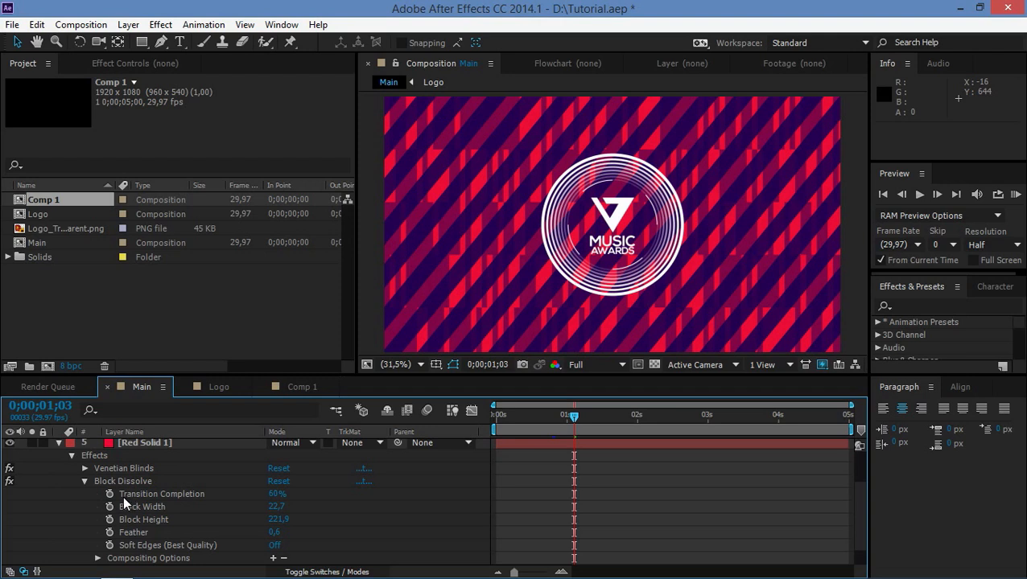
# Add a wiggle expression to Block Dissolve Transition Completion, settling on wiggle(1,15)
pyautogui.click(109, 494)
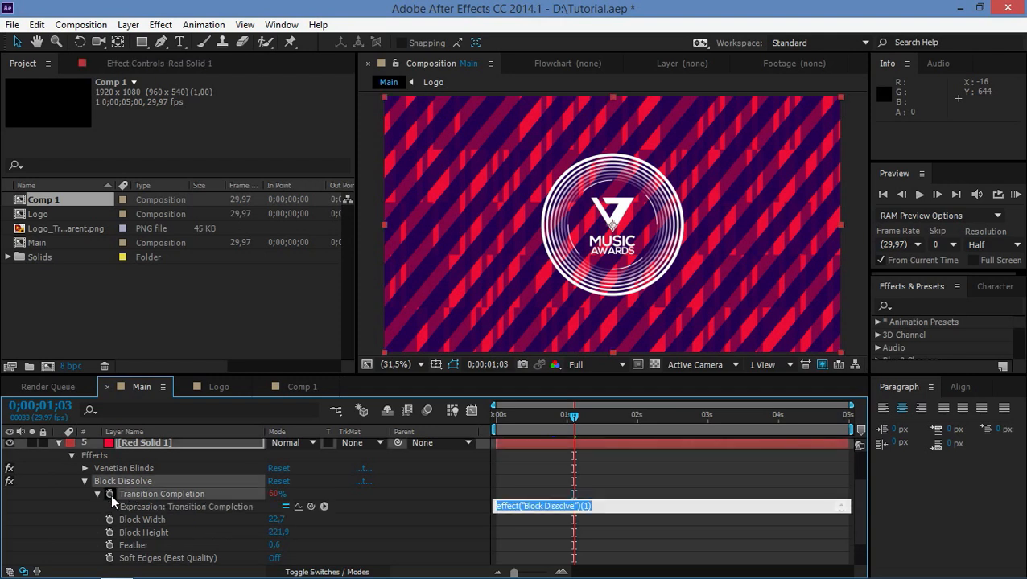
pyautogui.write('wiggle(2,')
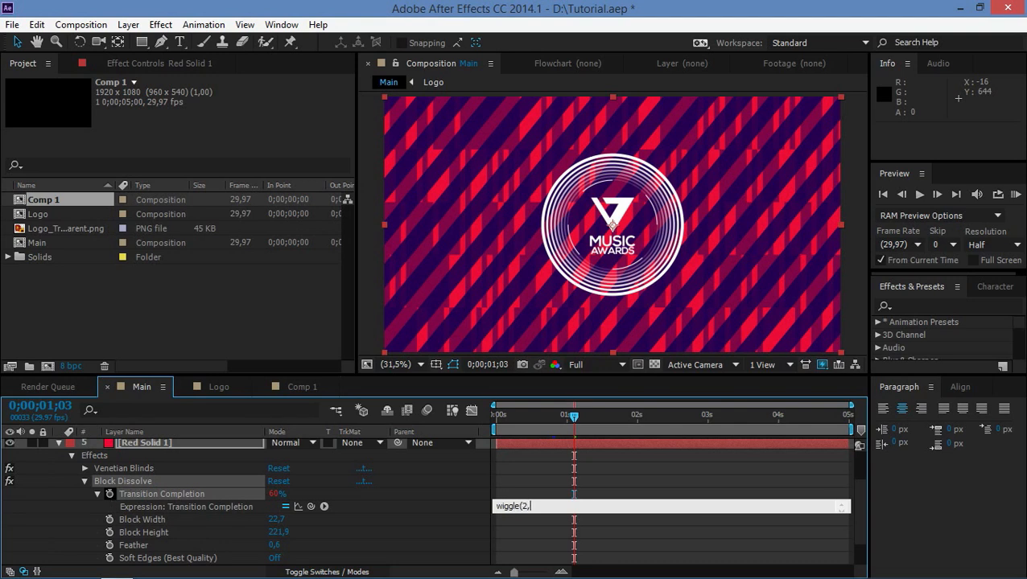
pyautogui.write('20)')
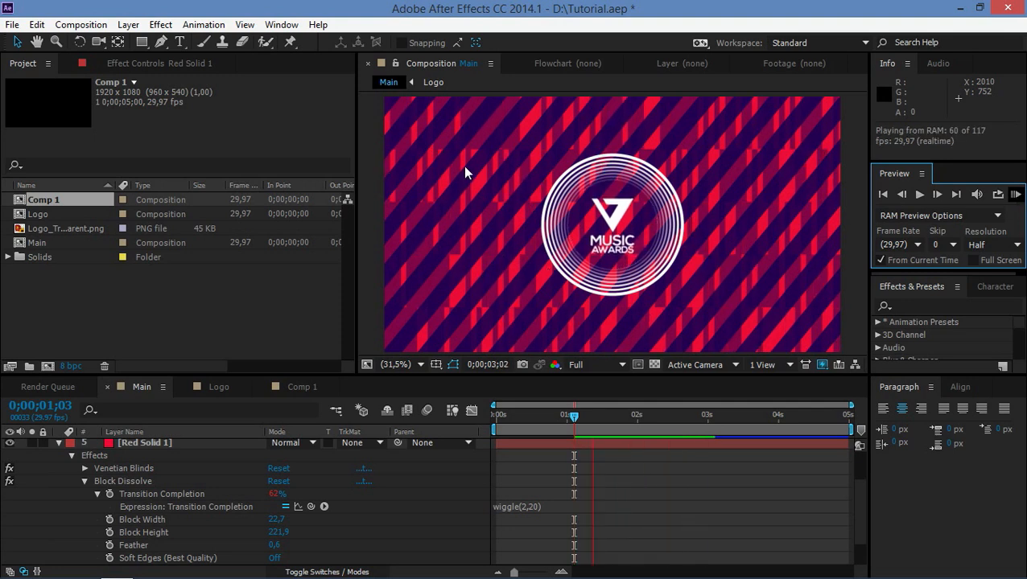
pyautogui.moveTo(583, 459)
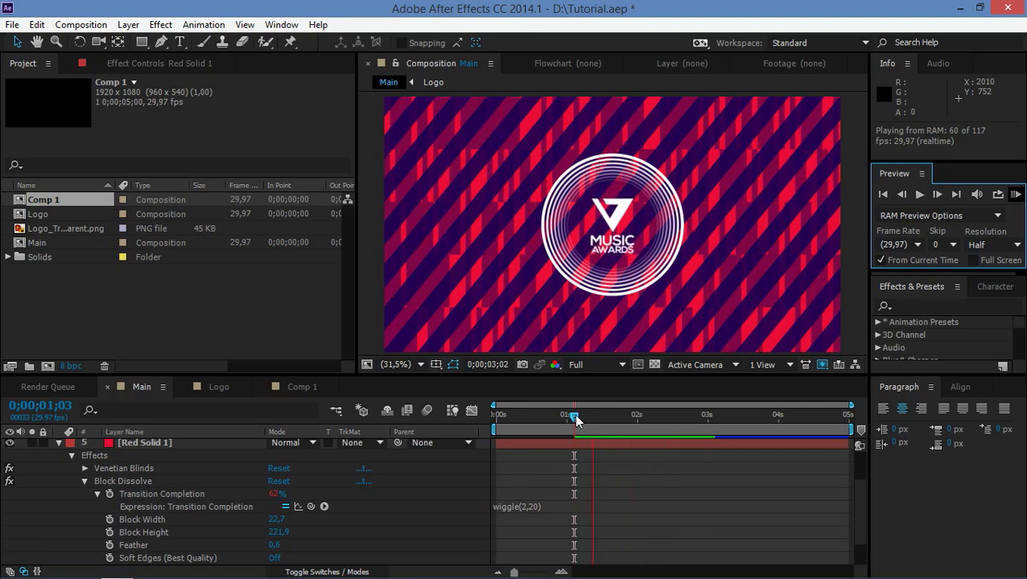
pyautogui.click(519, 506)
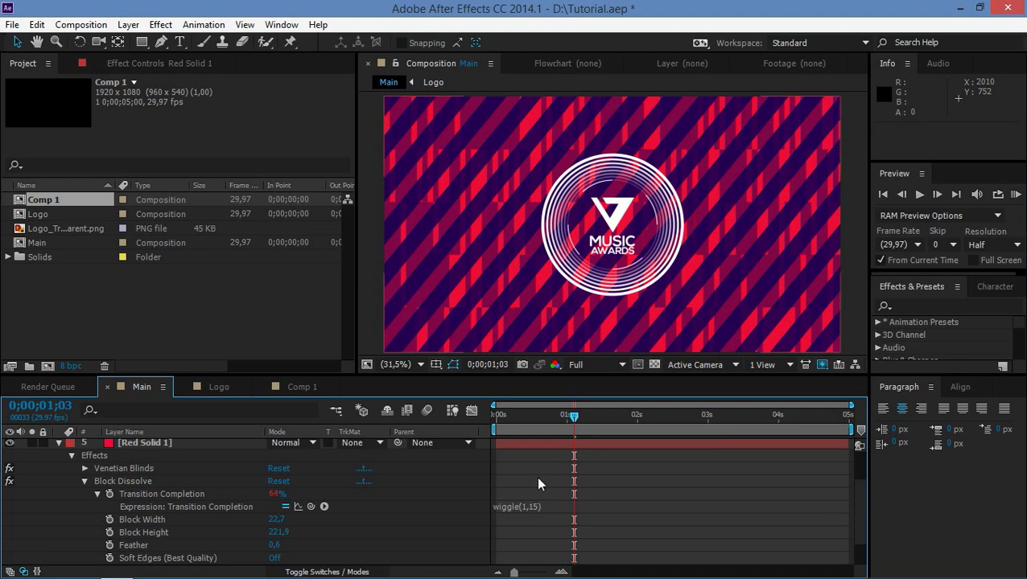
pyautogui.click(471, 411)
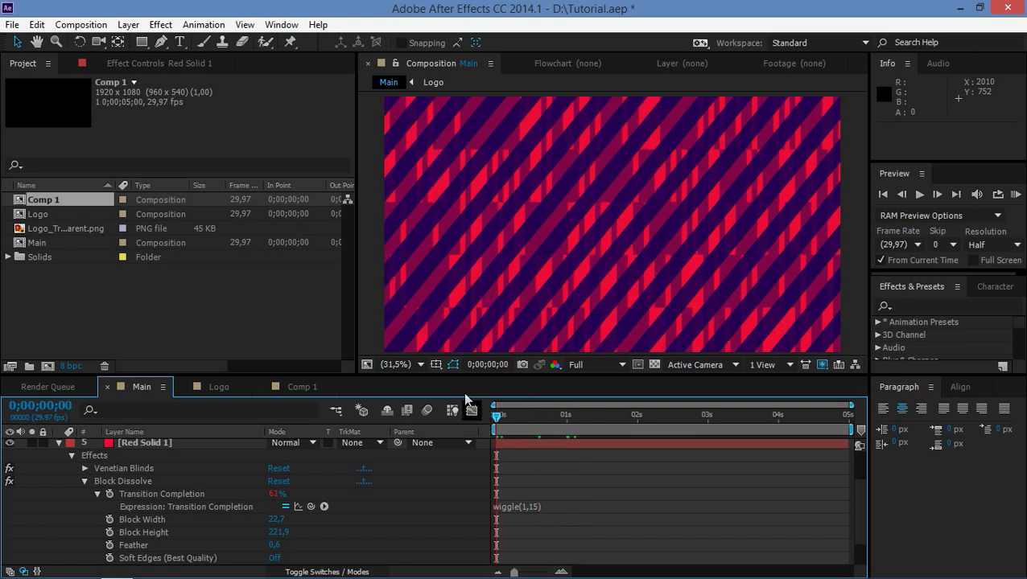
pyautogui.moveTo(121, 495)
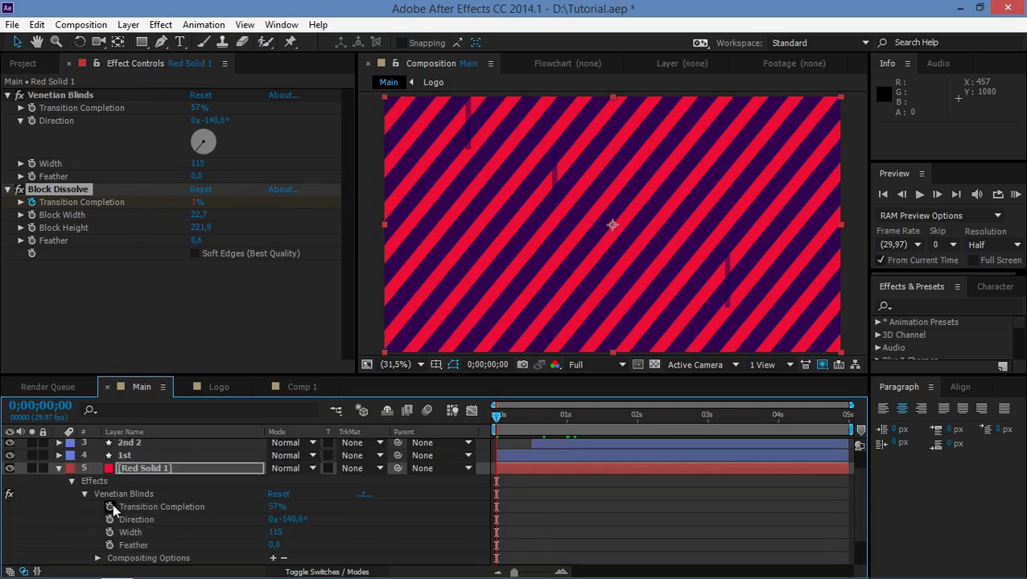
# Keyframe Venetian Blinds Transition Completion from 0% at 0s to 57% shortly after
pyautogui.click(110, 507)
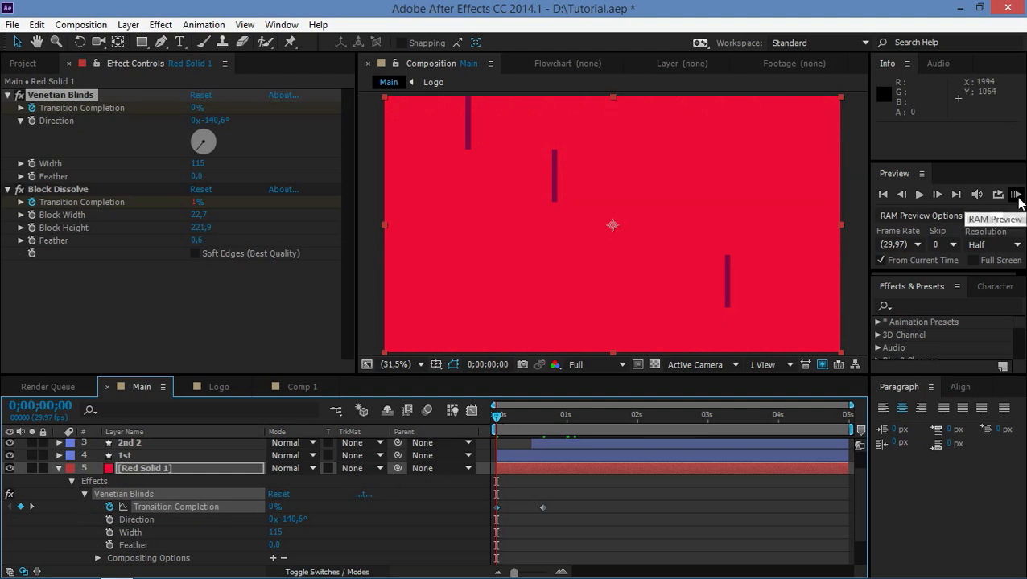
# RAM-preview the Main comp to watch the diagonal stripes build around the logo
pyautogui.click(1015, 194)
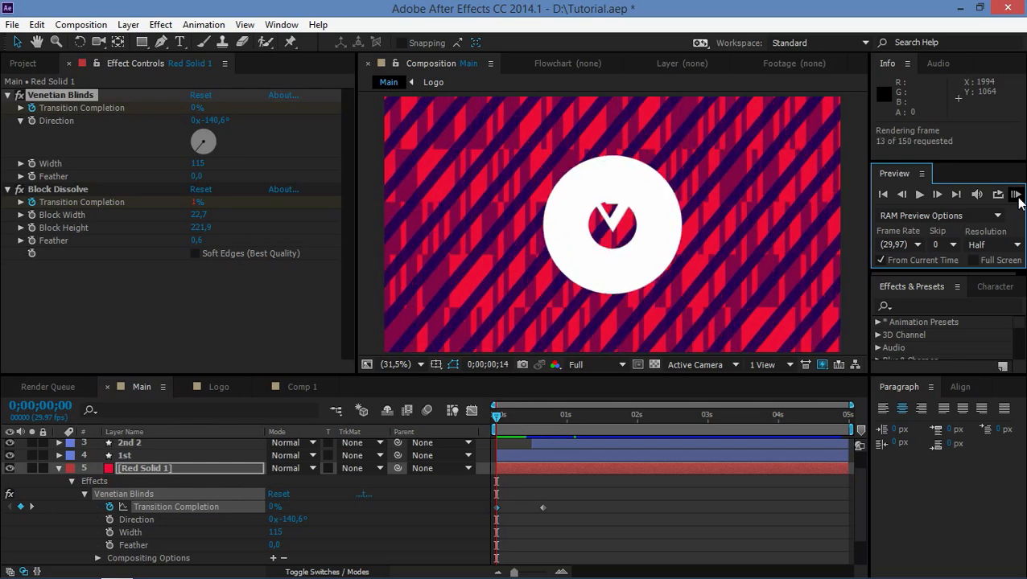
pyautogui.click(1015, 194)
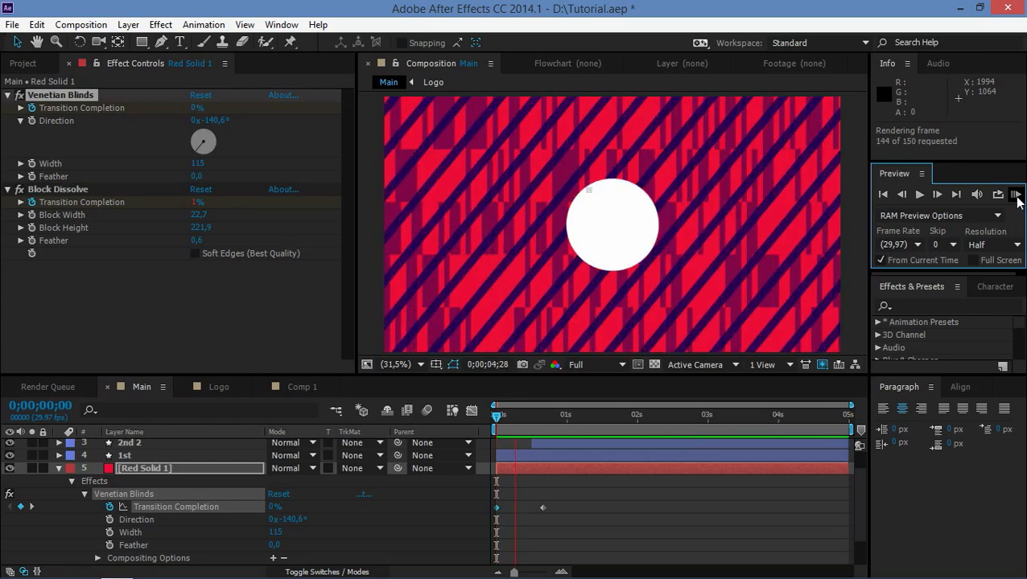
pyautogui.click(1015, 194)
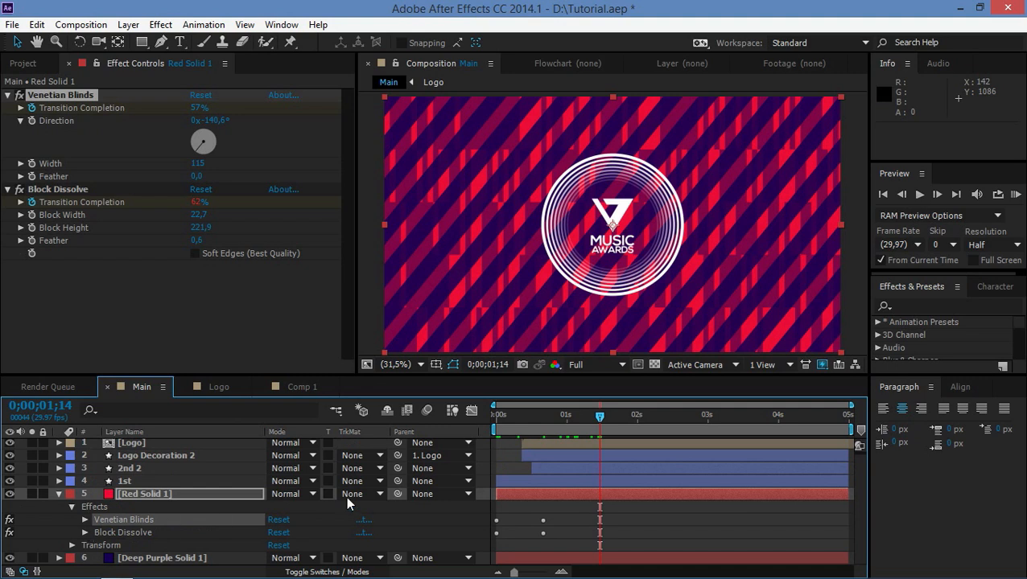
pyautogui.moveTo(484, 481)
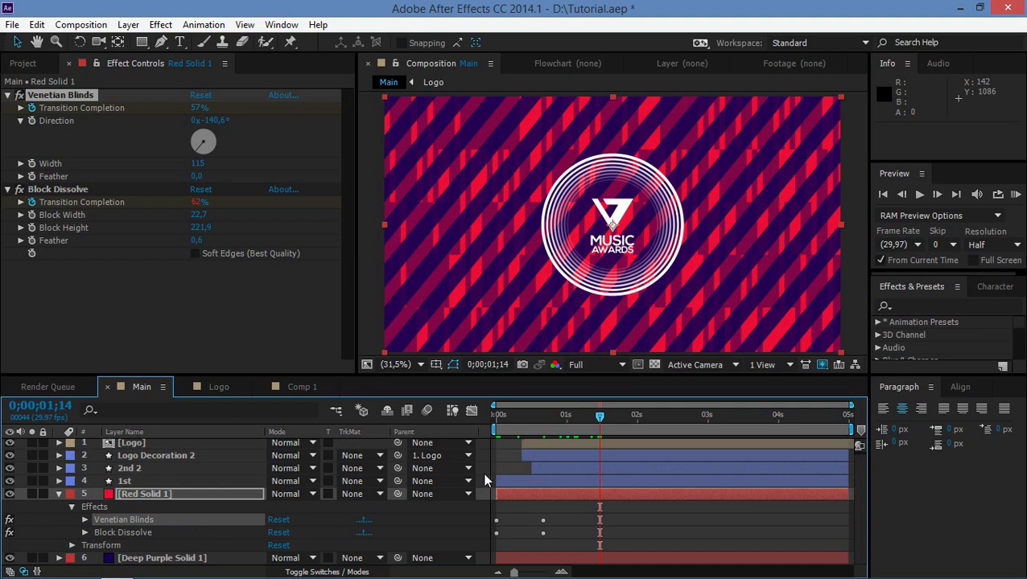